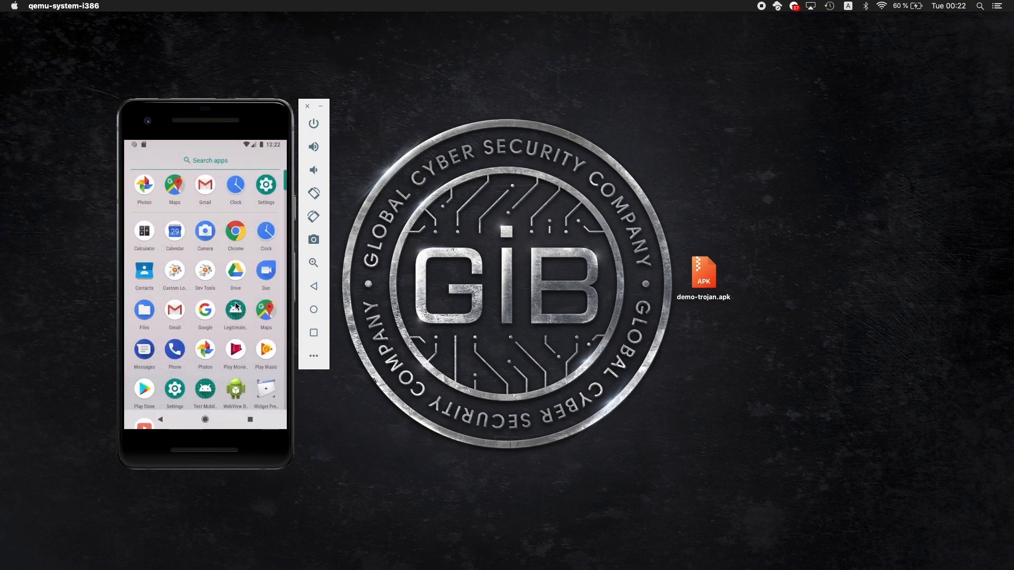
Open the Legitimate app, switch to Test Mobile Bank, sign in and view the History list
{"action": "left_click", "coordinate": [236, 309]}
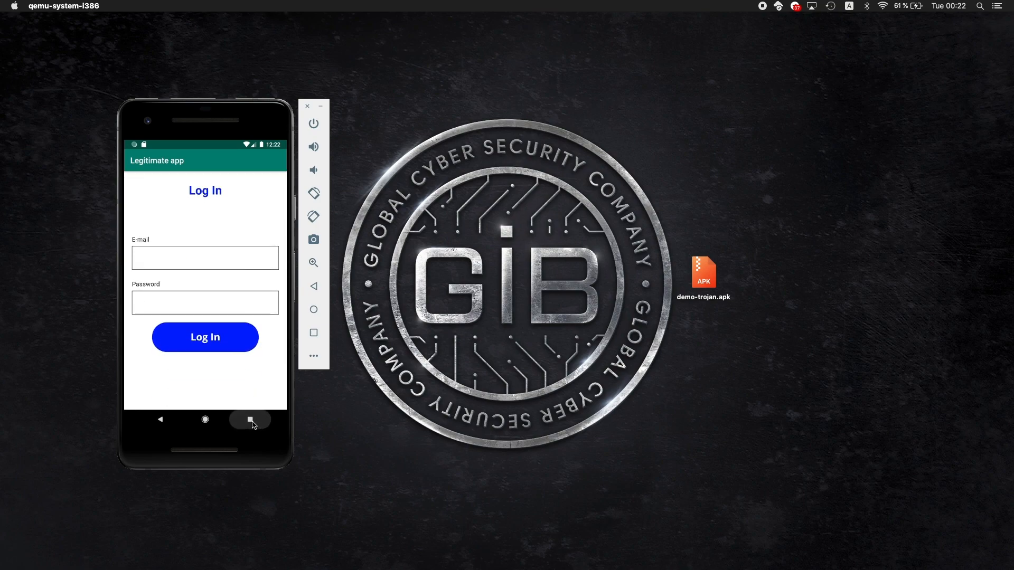
{"action": "left_click", "coordinate": [249, 419]}
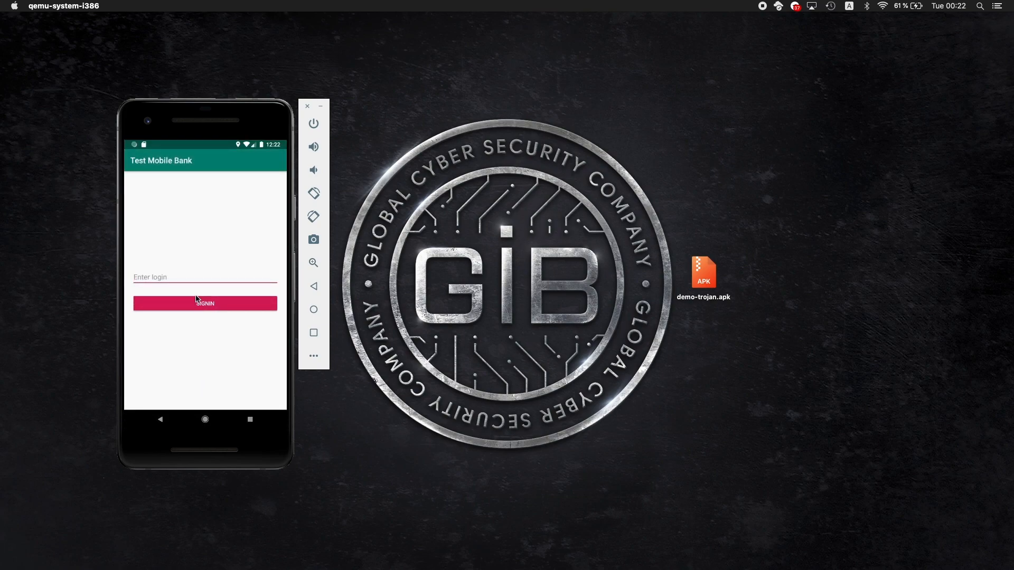
{"action": "left_click", "coordinate": [204, 277]}
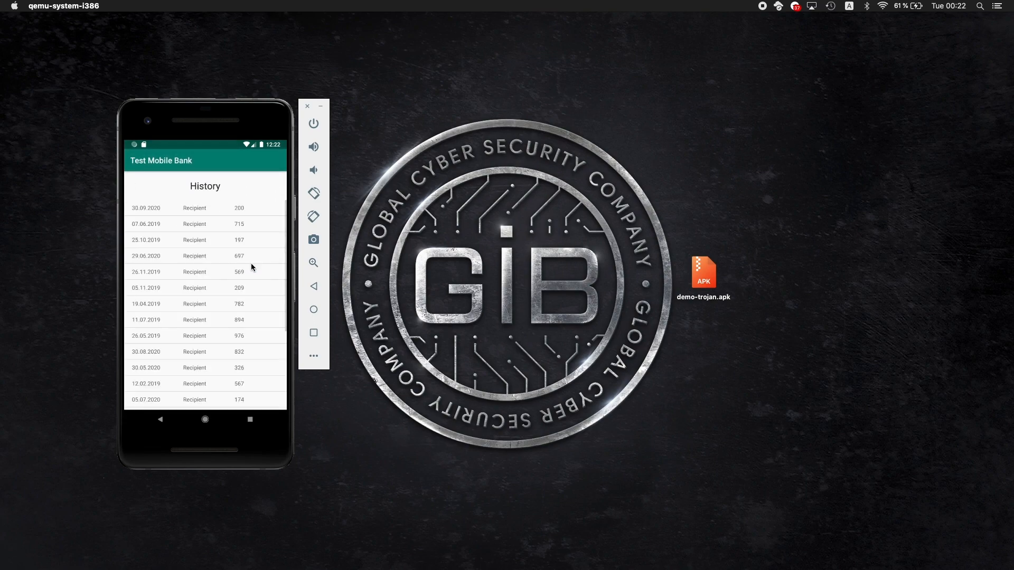
{"action": "left_click", "coordinate": [205, 208]}
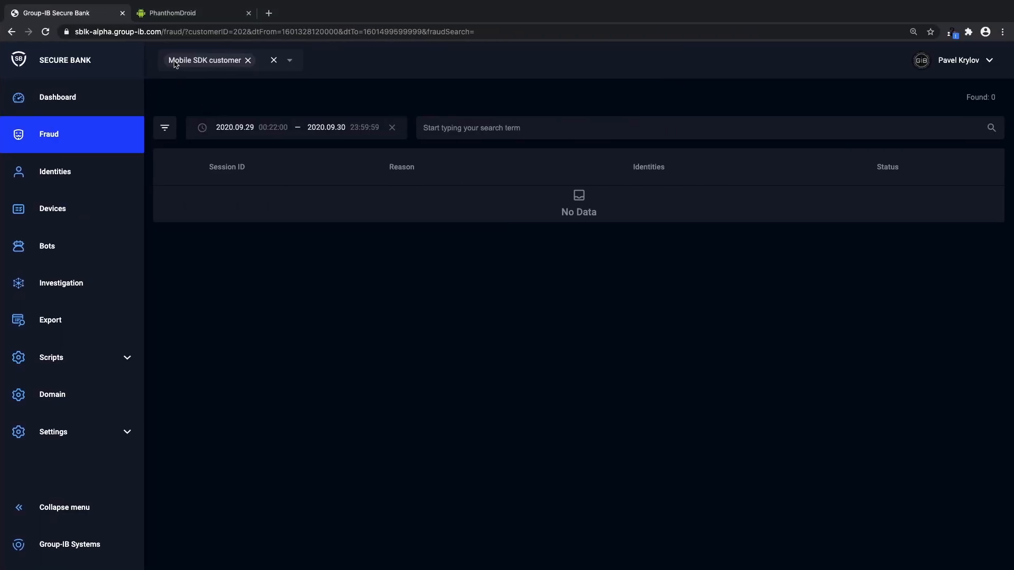
Refresh the Fraud list and expand the pvk session to review its Device Emulator events
{"action": "left_click", "coordinate": [45, 32]}
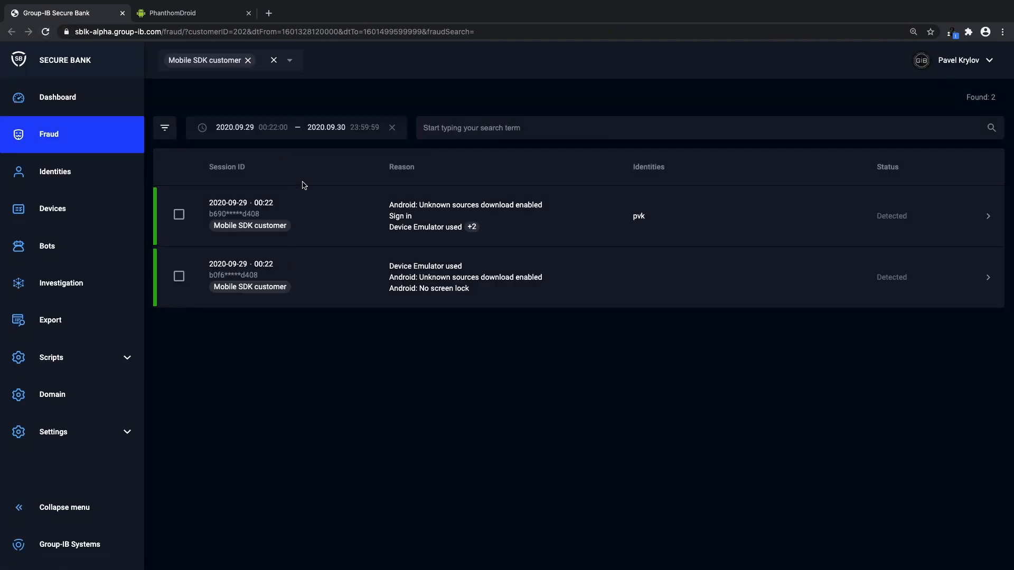
{"action": "left_click", "coordinate": [325, 231]}
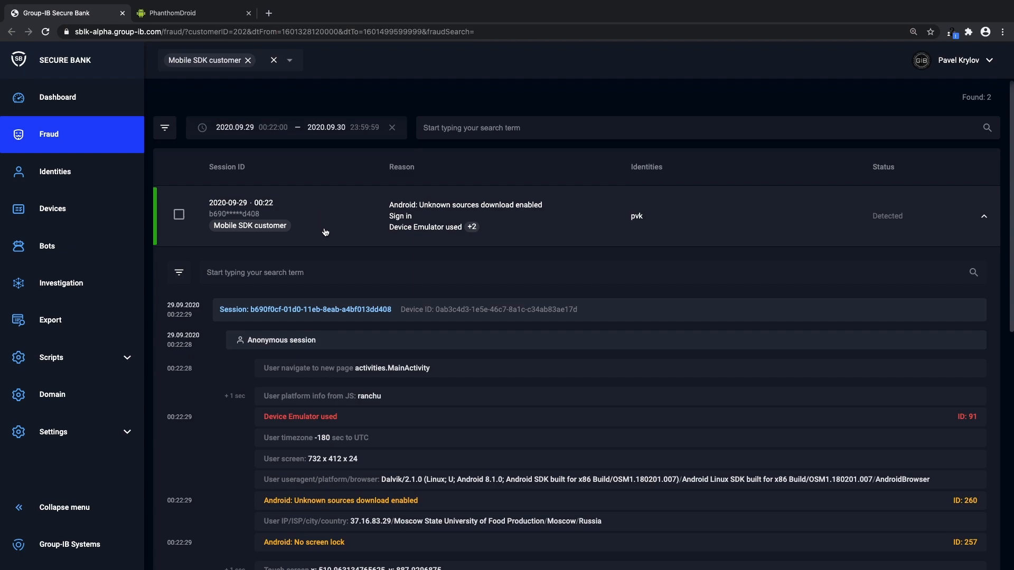
{"action": "scroll", "scroll_direction": "down", "scroll_amount": 3}
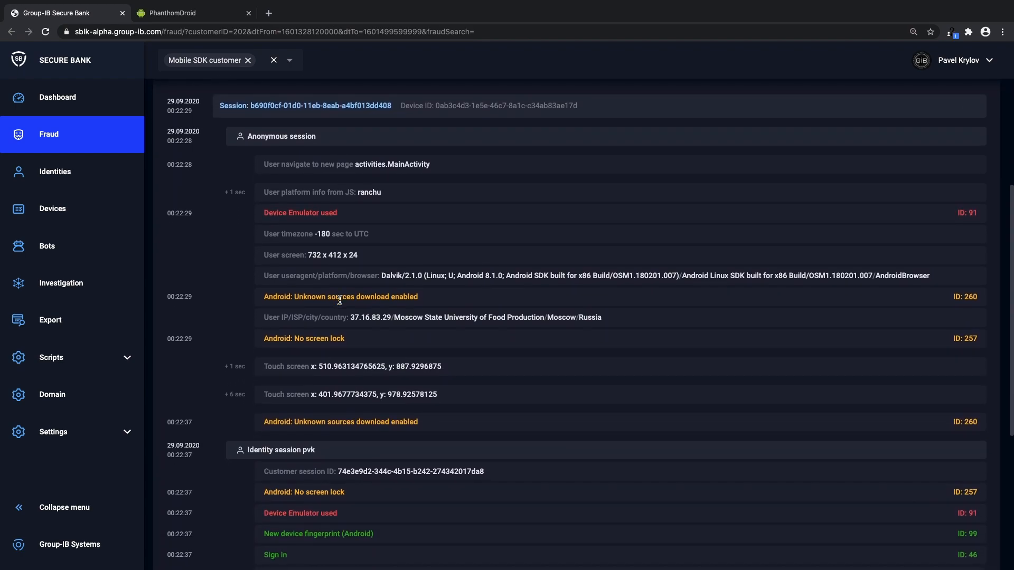
{"action": "mouse_move", "coordinate": [425, 217]}
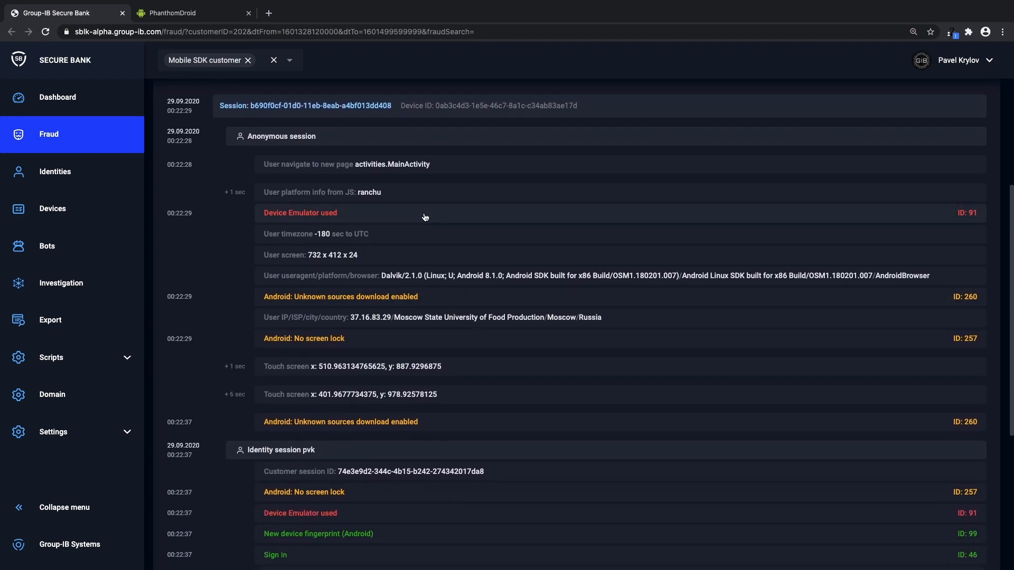
{"action": "mouse_move", "coordinate": [450, 302]}
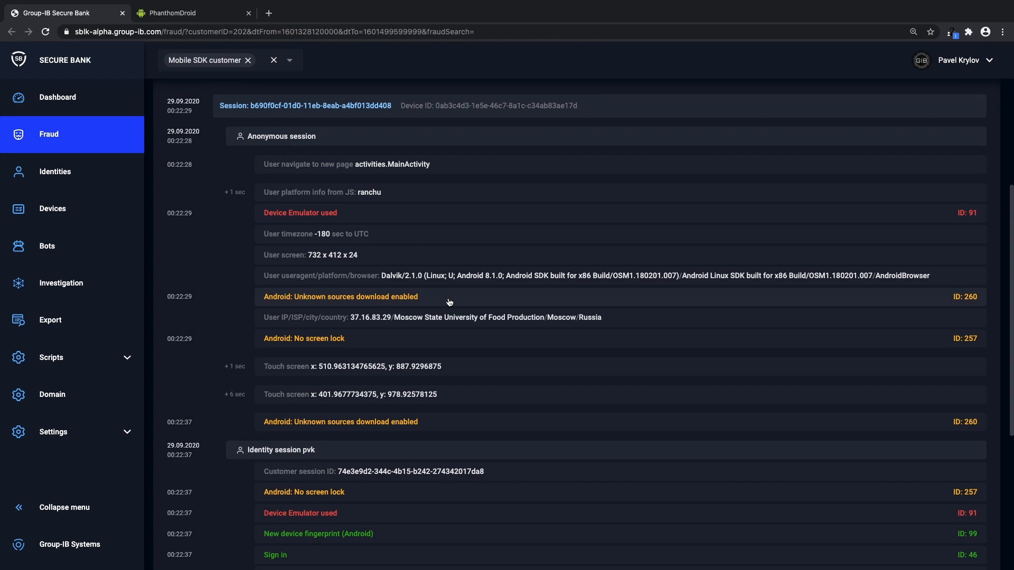
{"action": "mouse_move", "coordinate": [471, 343]}
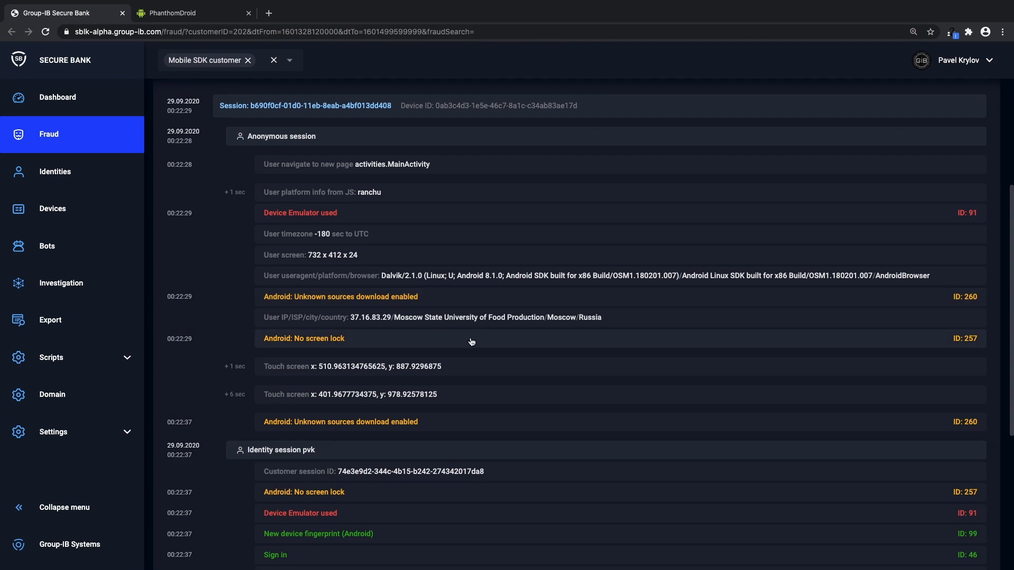
{"action": "scroll", "scroll_direction": "down", "scroll_amount": 3}
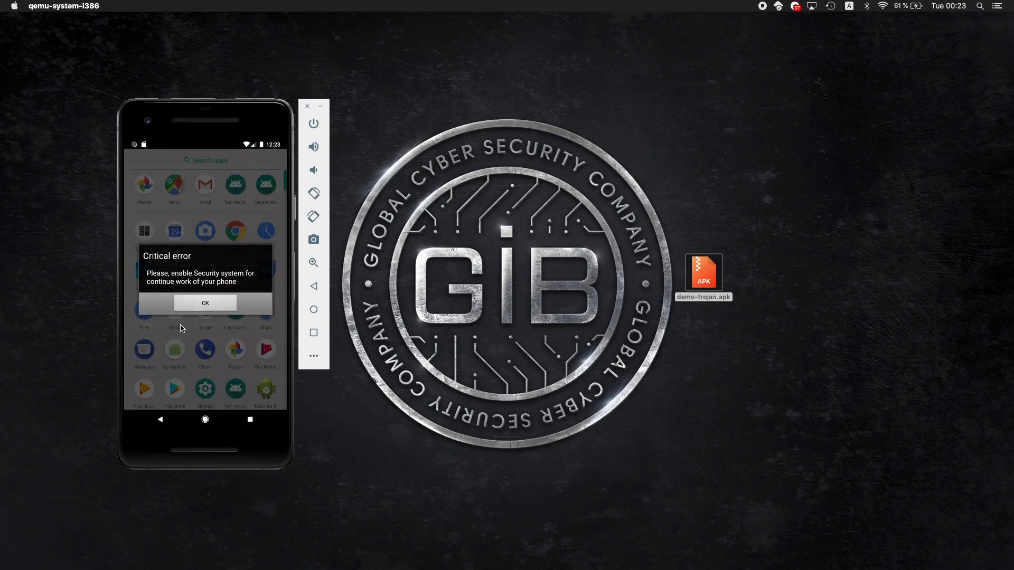
Dismiss the Critical error popup and turn on the Security system accessibility service
{"action": "left_click", "coordinate": [204, 304]}
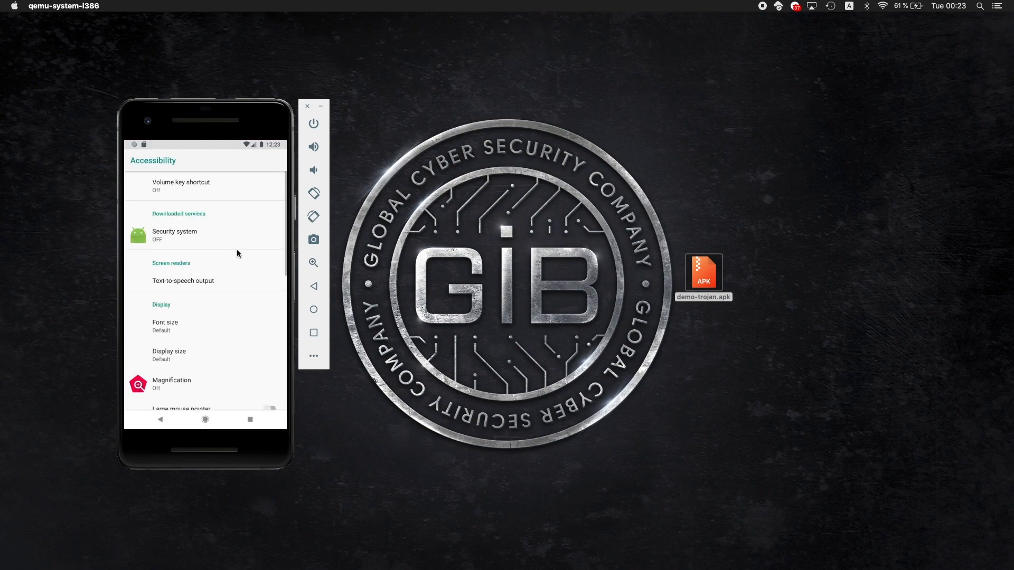
{"action": "left_click", "coordinate": [174, 234]}
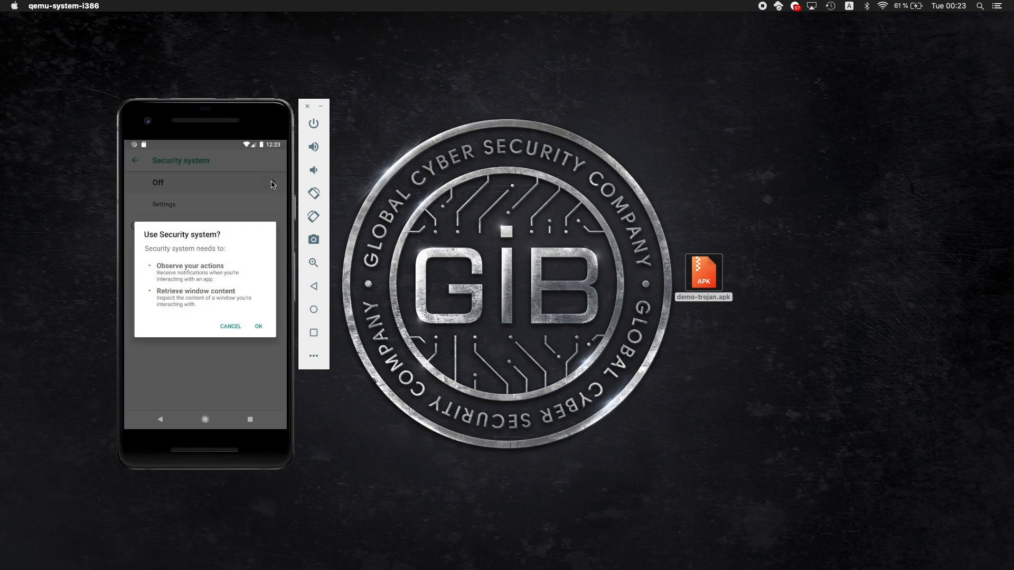
{"action": "left_click", "coordinate": [258, 326]}
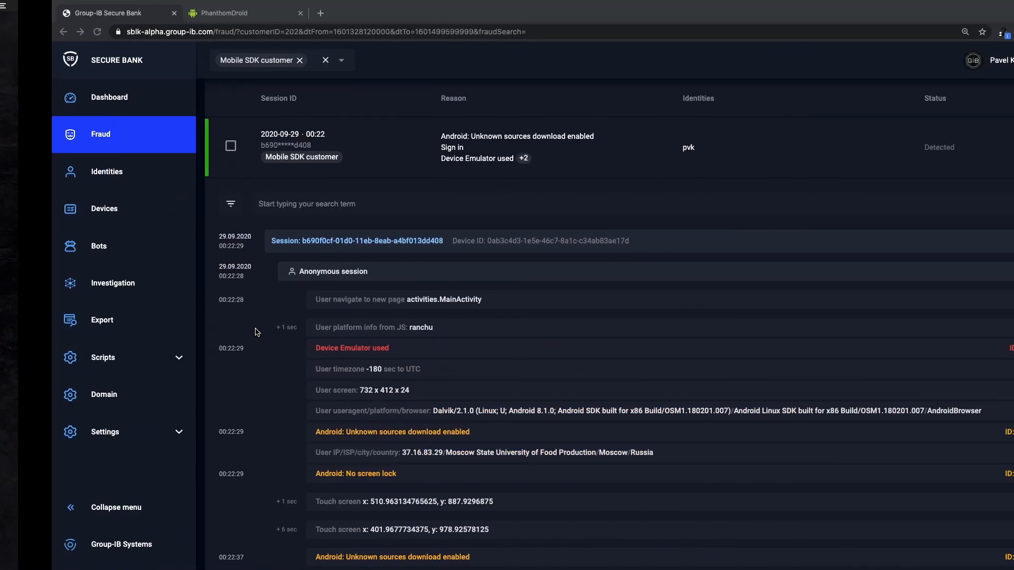
Refresh PhanthomDroid's bot list to see the online x86 emulator, then return to Secure Bank
{"action": "left_click", "coordinate": [244, 13]}
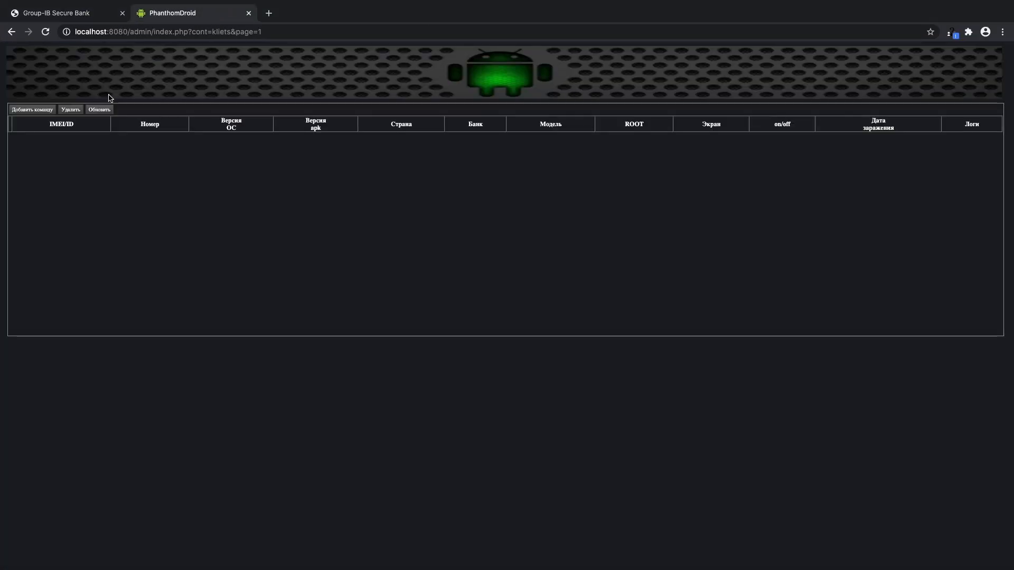
{"action": "left_click", "coordinate": [100, 109]}
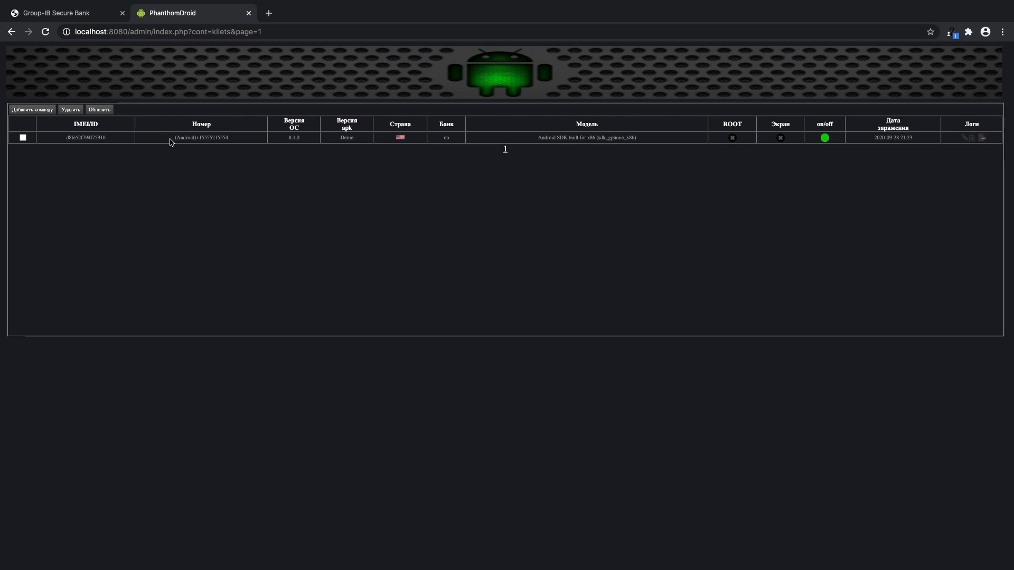
{"action": "mouse_move", "coordinate": [236, 137]}
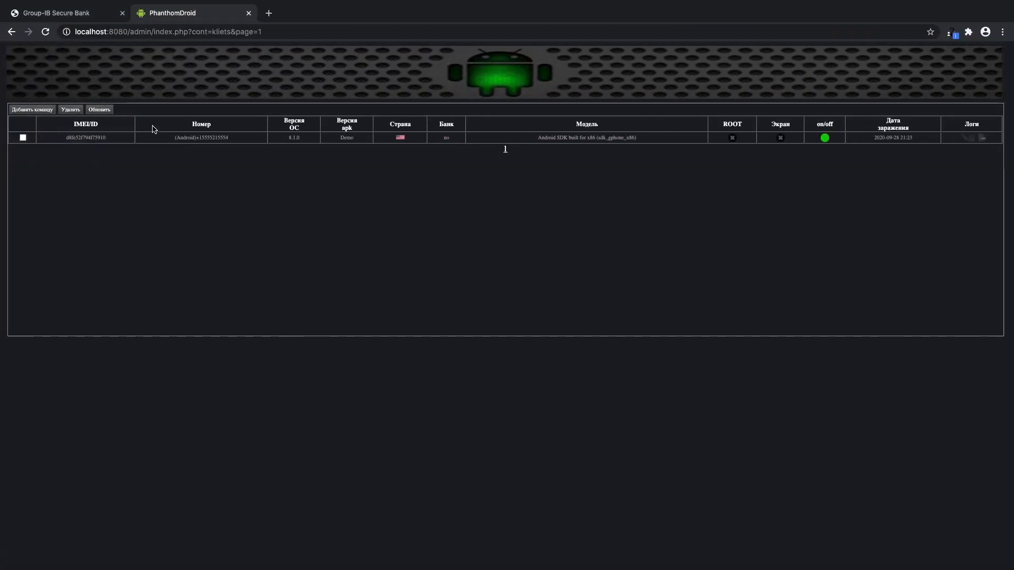
{"action": "left_click", "coordinate": [58, 13]}
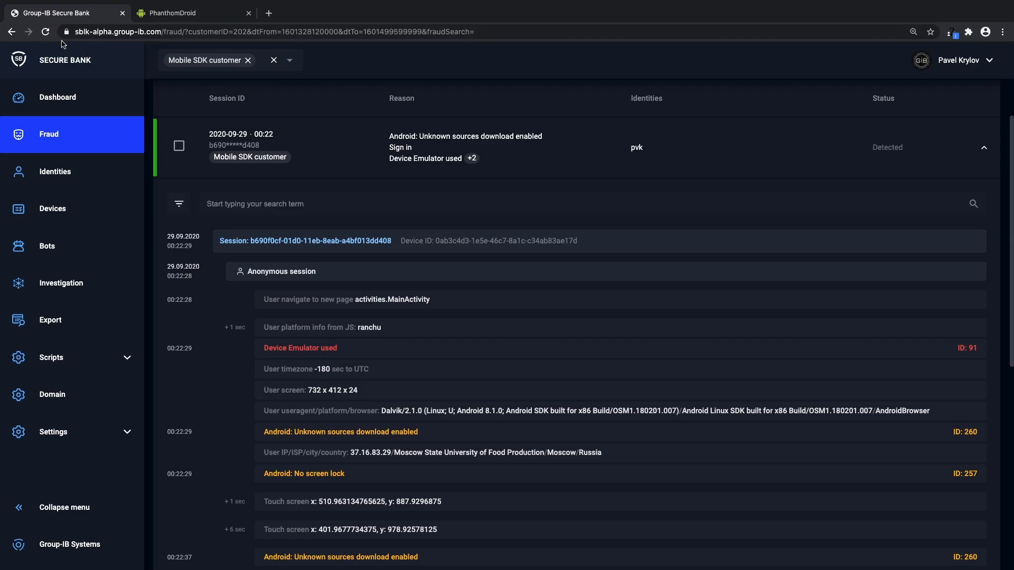
Reload the Fraud list and open the Android: Accessibility service threat details (score 60, Malware)
{"action": "left_click", "coordinate": [46, 31]}
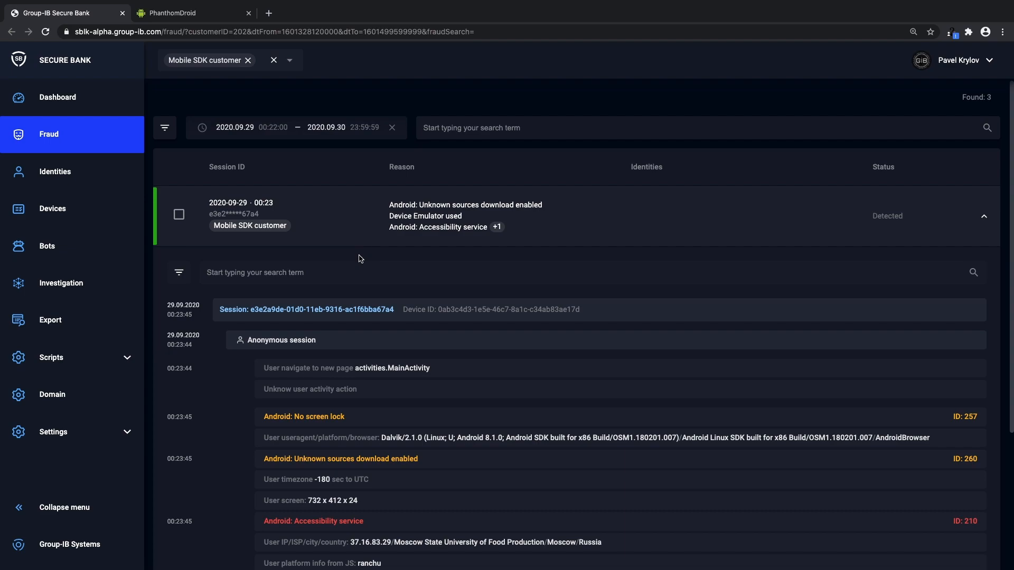
{"action": "scroll", "scroll_direction": "down", "scroll_amount": 3}
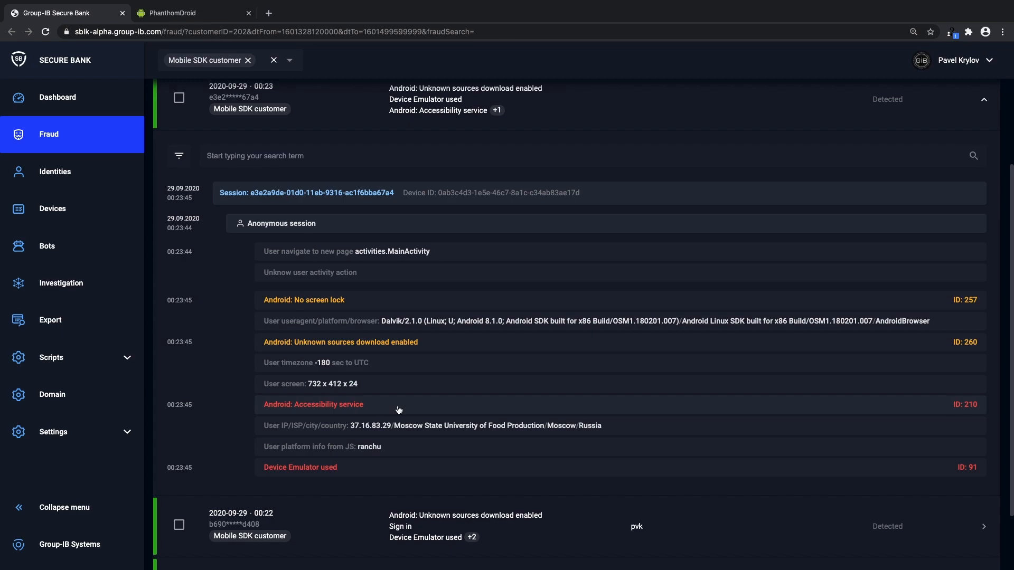
{"action": "left_click", "coordinate": [313, 405]}
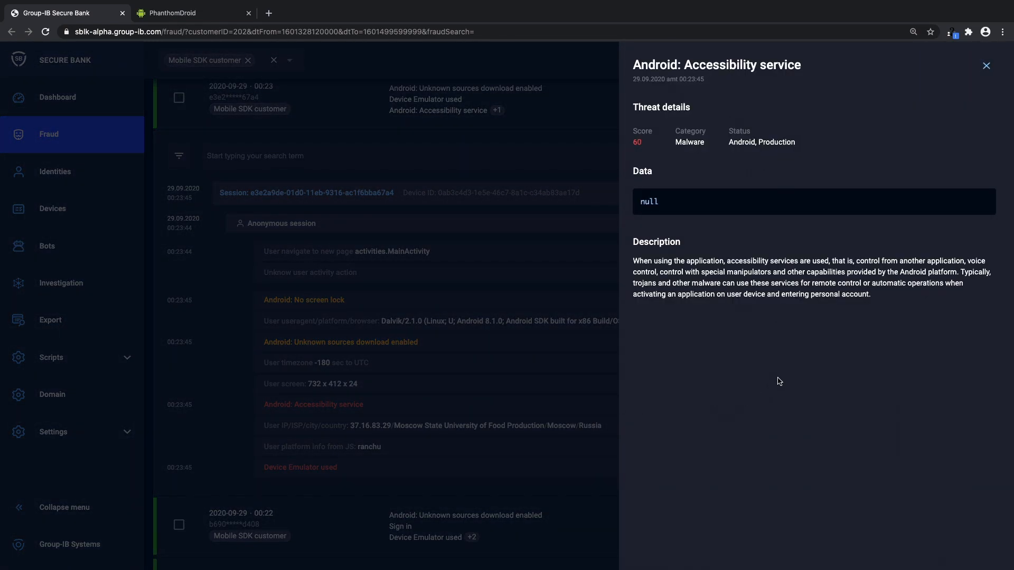
{"action": "mouse_move", "coordinate": [548, 157]}
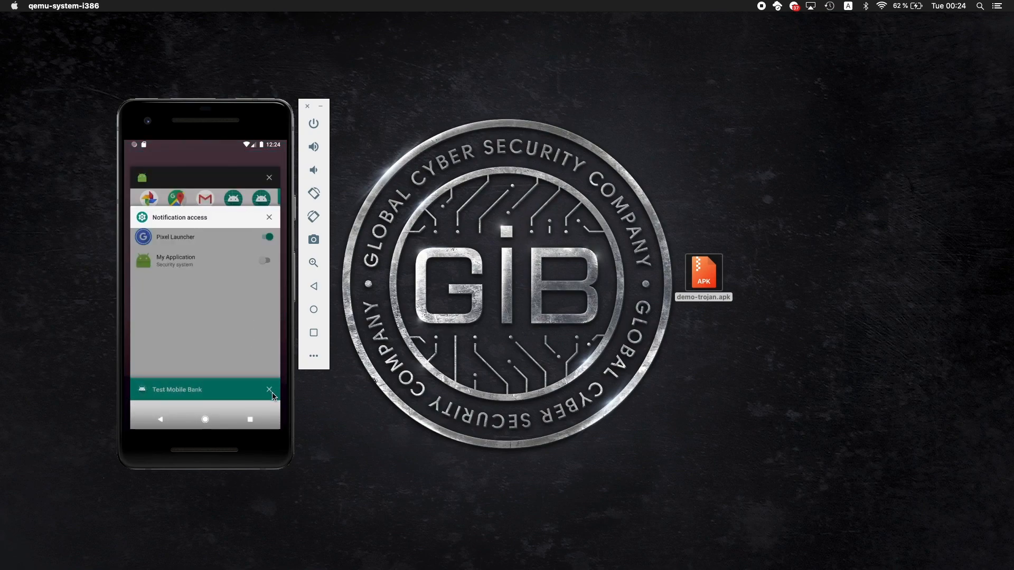
Close Test Mobile Bank, grant System update device admin rights, and bring up the Login app
{"action": "left_click", "coordinate": [269, 389]}
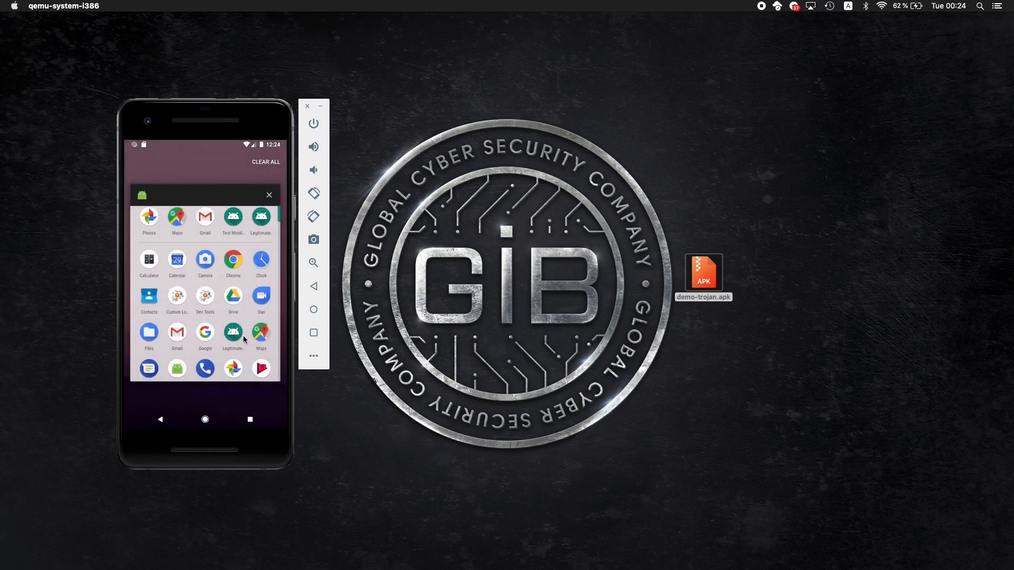
{"action": "left_click", "coordinate": [268, 195]}
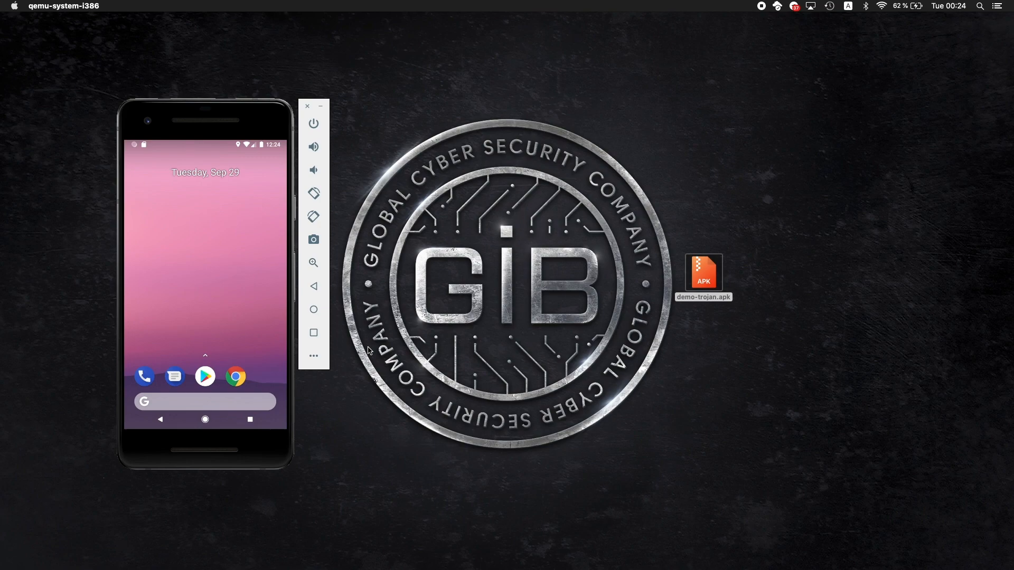
{"action": "mouse_move", "coordinate": [310, 346]}
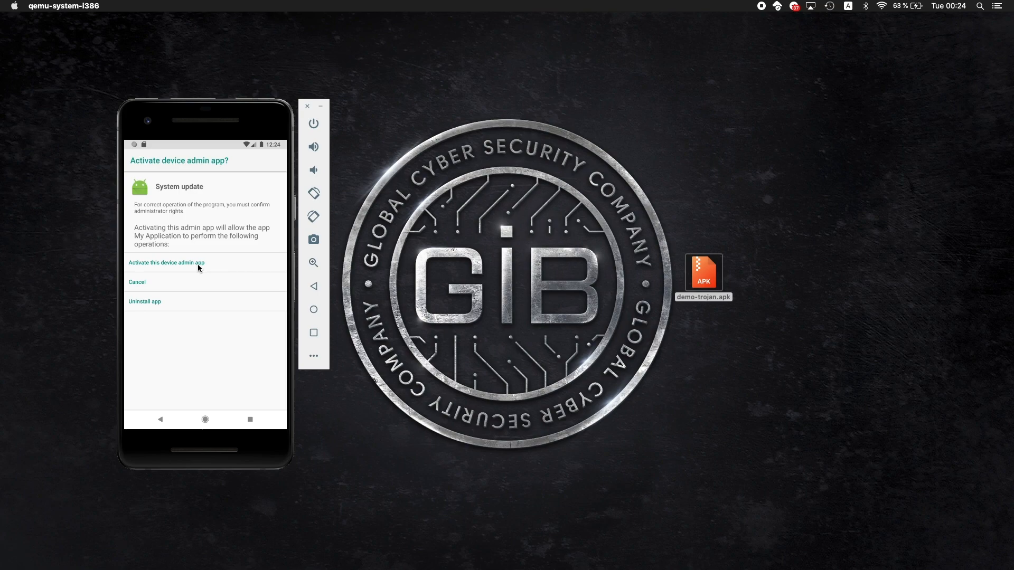
{"action": "left_click", "coordinate": [166, 262]}
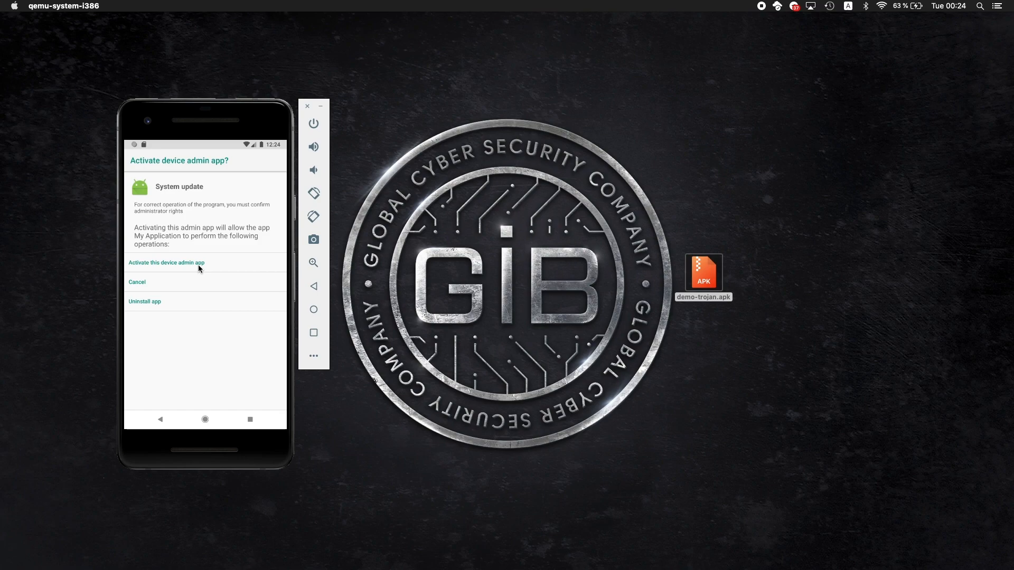
{"action": "left_click", "coordinate": [165, 262]}
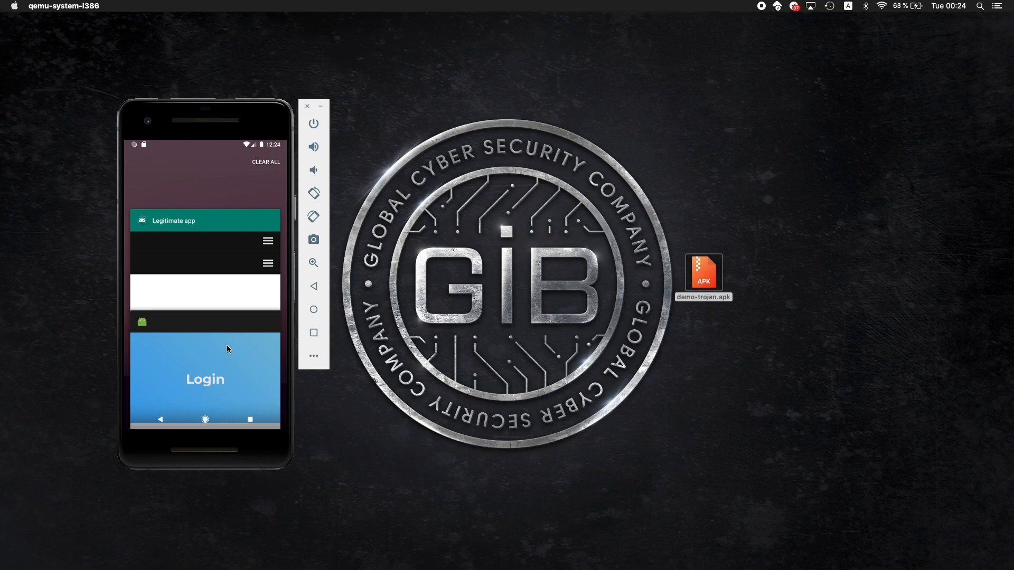
{"action": "left_click", "coordinate": [205, 380]}
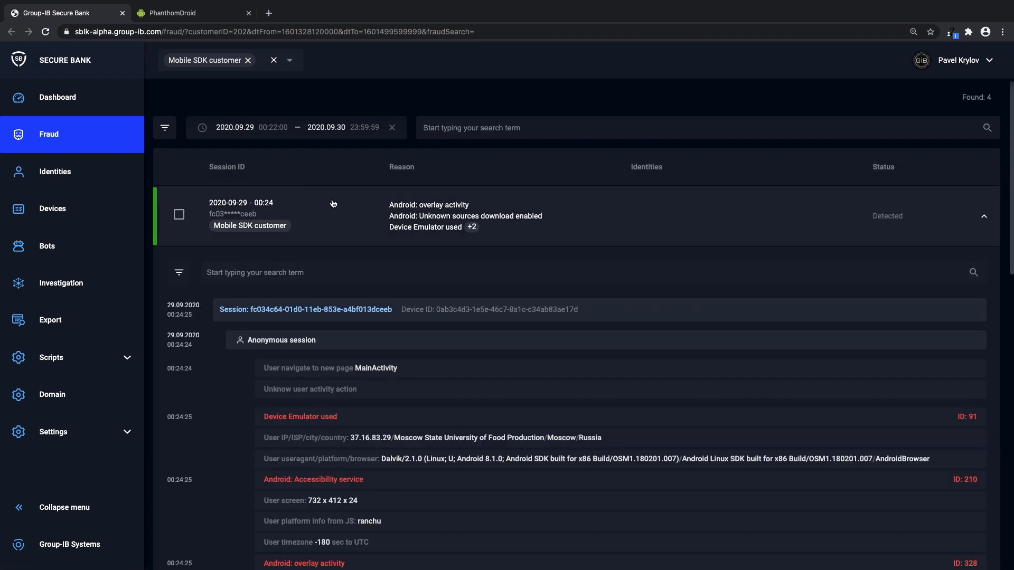
{"action": "scroll", "scroll_direction": "down", "scroll_amount": 3}
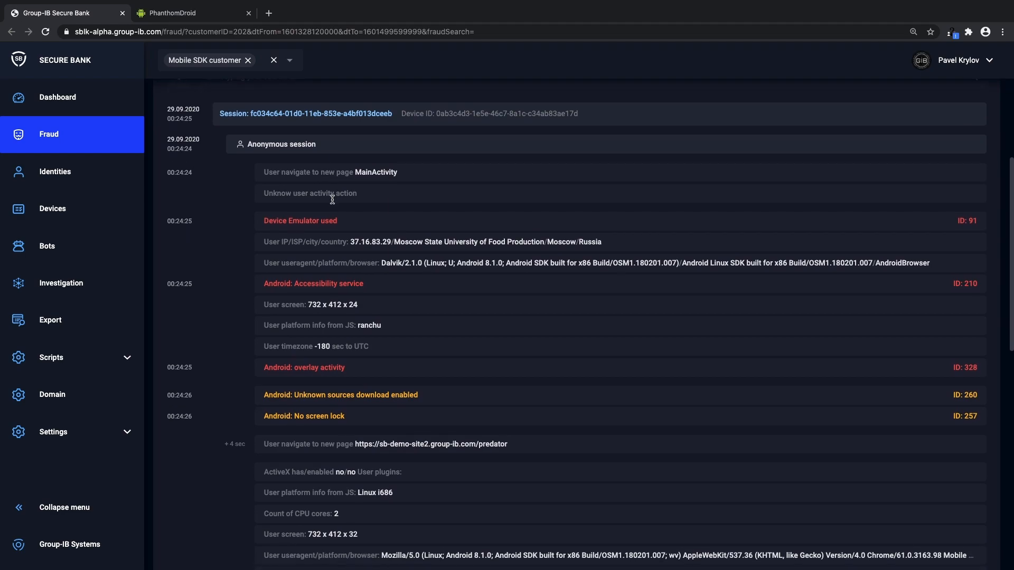
{"action": "scroll", "scroll_direction": "down", "scroll_amount": 3}
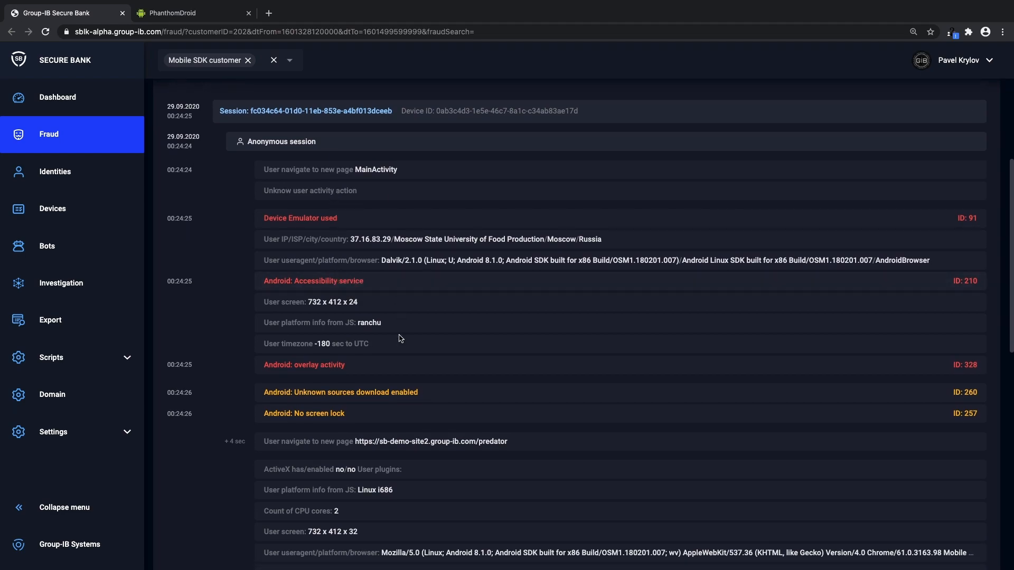
{"action": "mouse_move", "coordinate": [423, 370]}
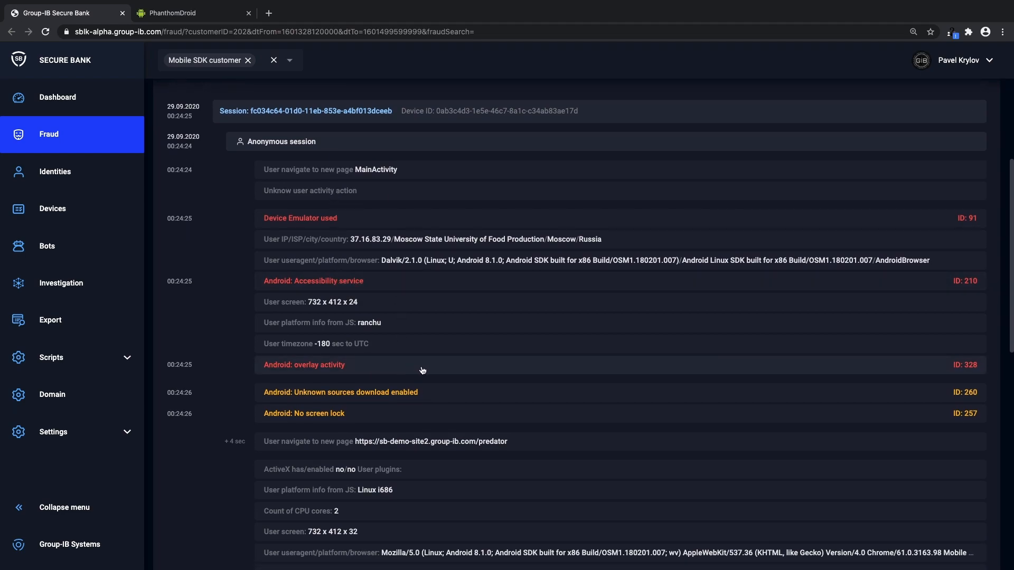
{"action": "left_click", "coordinate": [304, 365]}
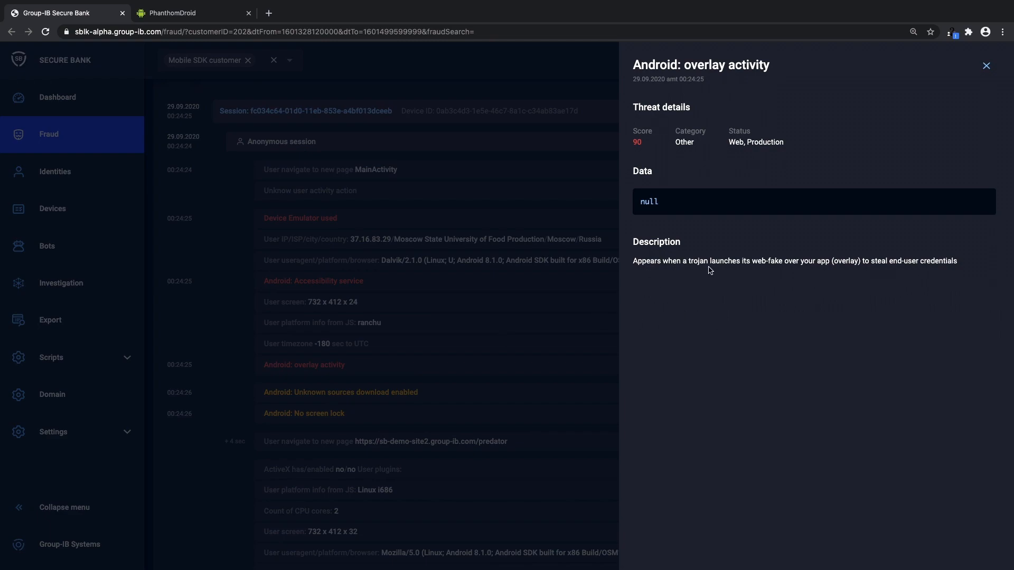
{"action": "mouse_move", "coordinate": [781, 272]}
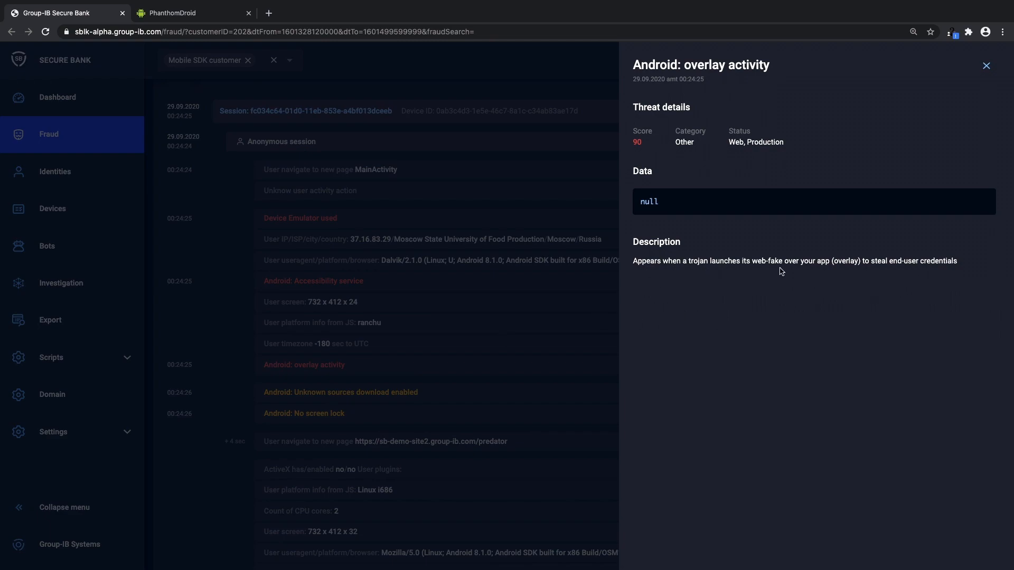
{"action": "left_click", "coordinate": [985, 66]}
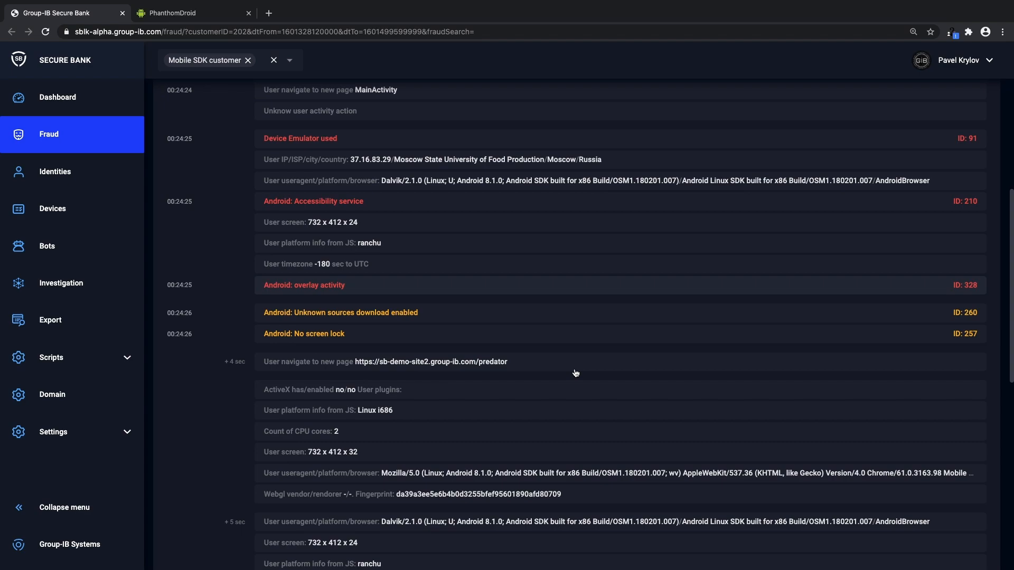
{"action": "left_click", "coordinate": [303, 285]}
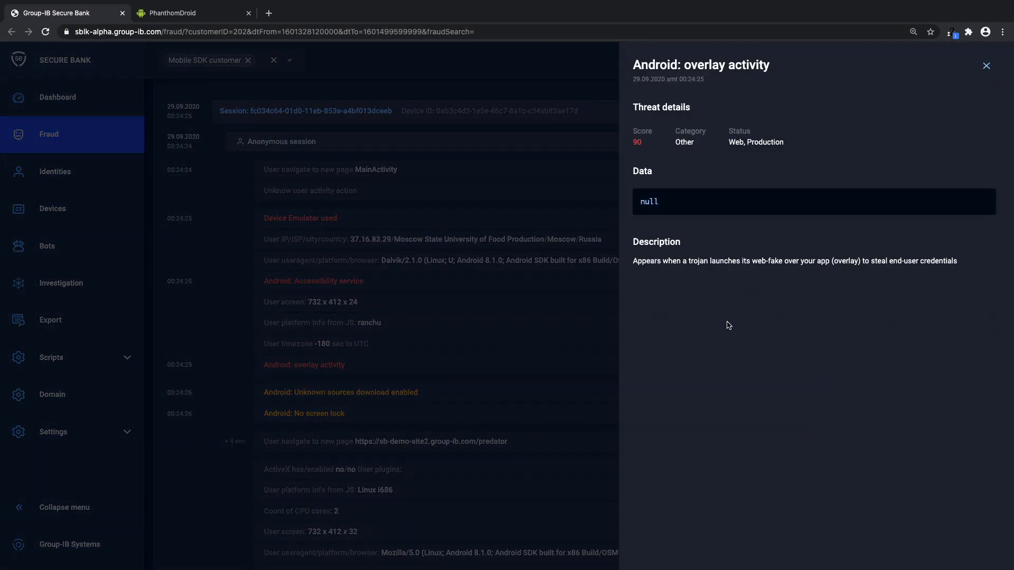
{"action": "mouse_move", "coordinate": [781, 271]}
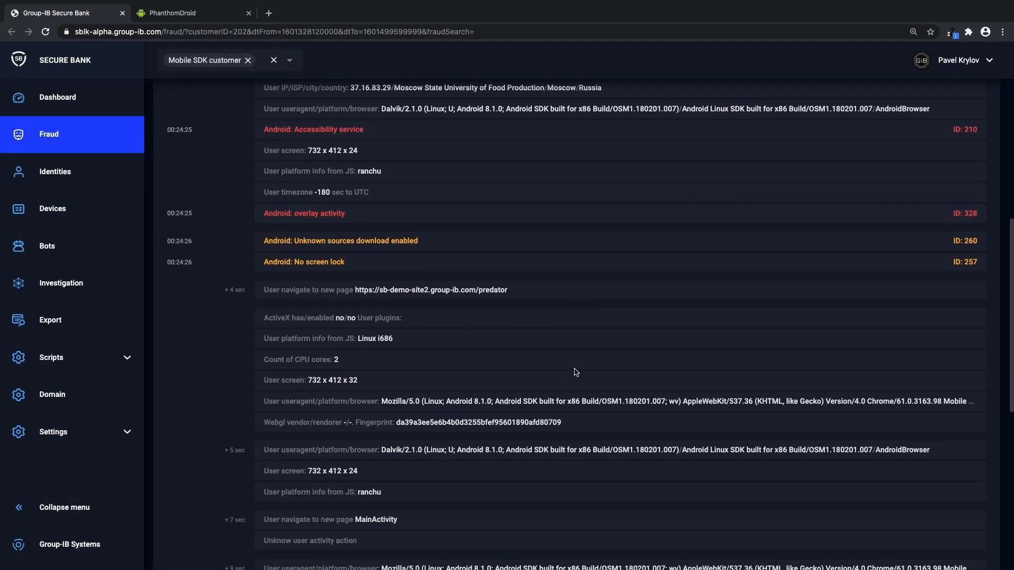
{"action": "scroll", "scroll_direction": "down", "scroll_amount": 3}
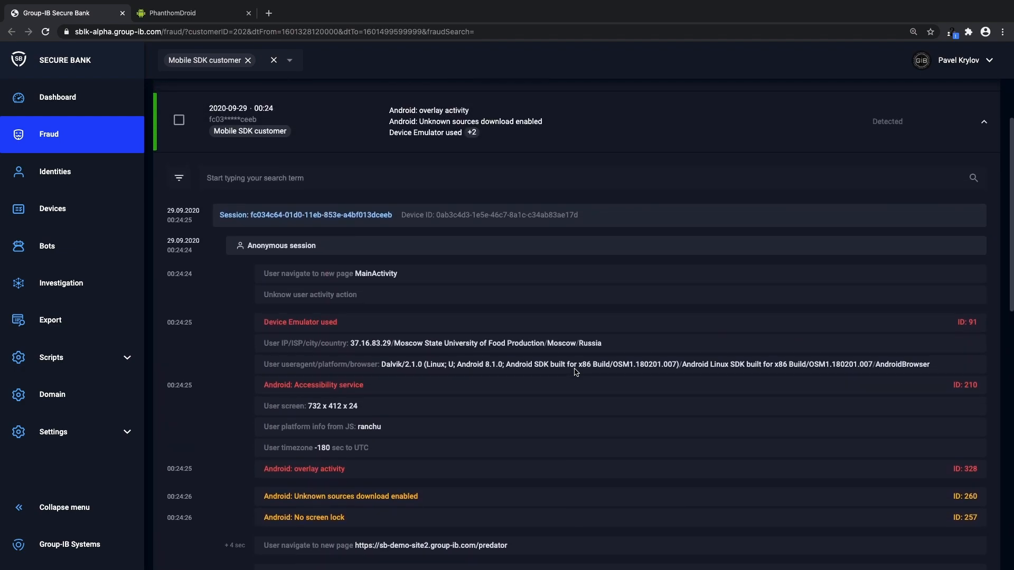
{"action": "mouse_move", "coordinate": [213, 22]}
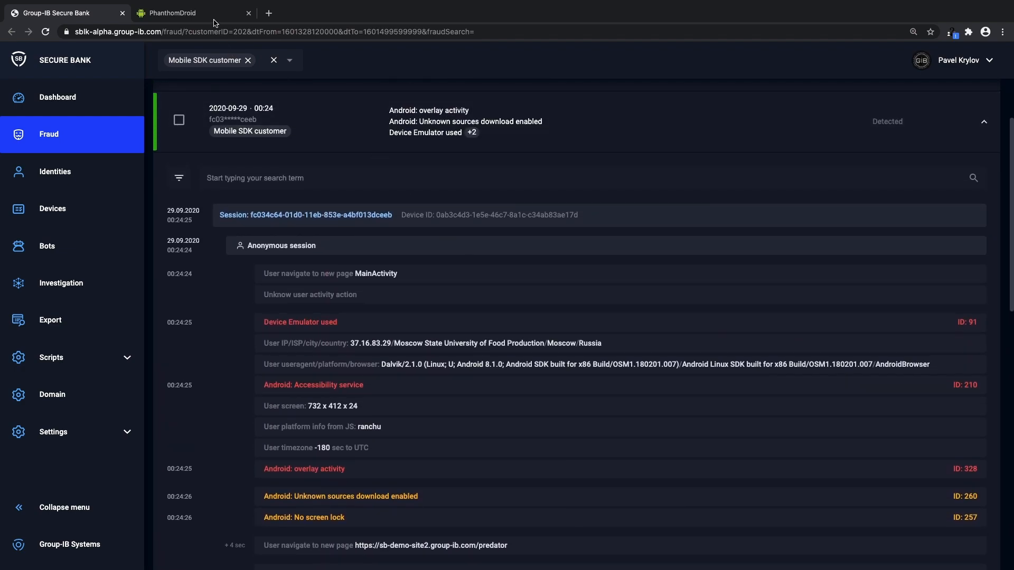
Send the bot a 'Расчитать выражение' command with expression 'demobank & log in'
{"action": "left_click", "coordinate": [174, 13]}
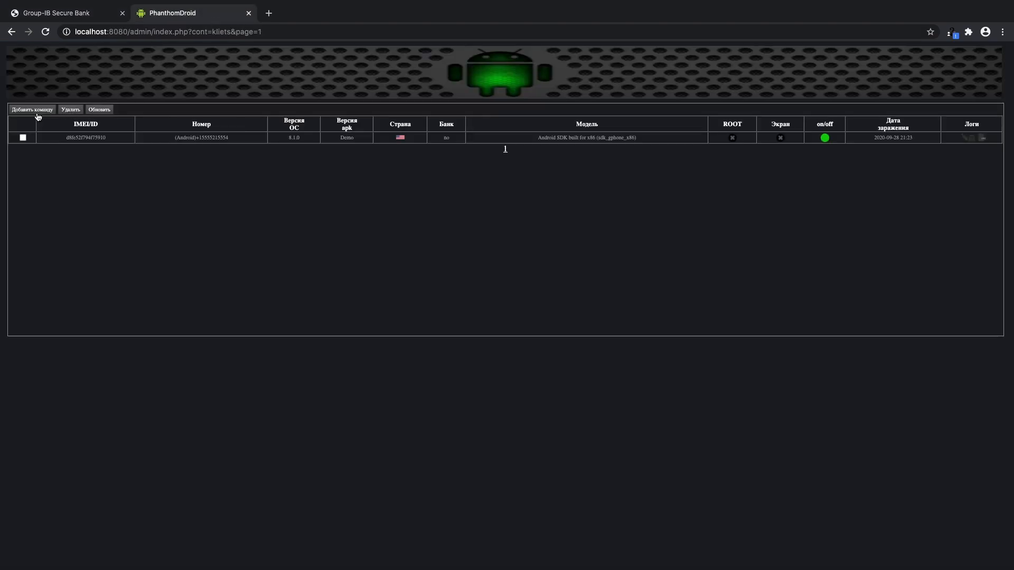
{"action": "left_click", "coordinate": [33, 109]}
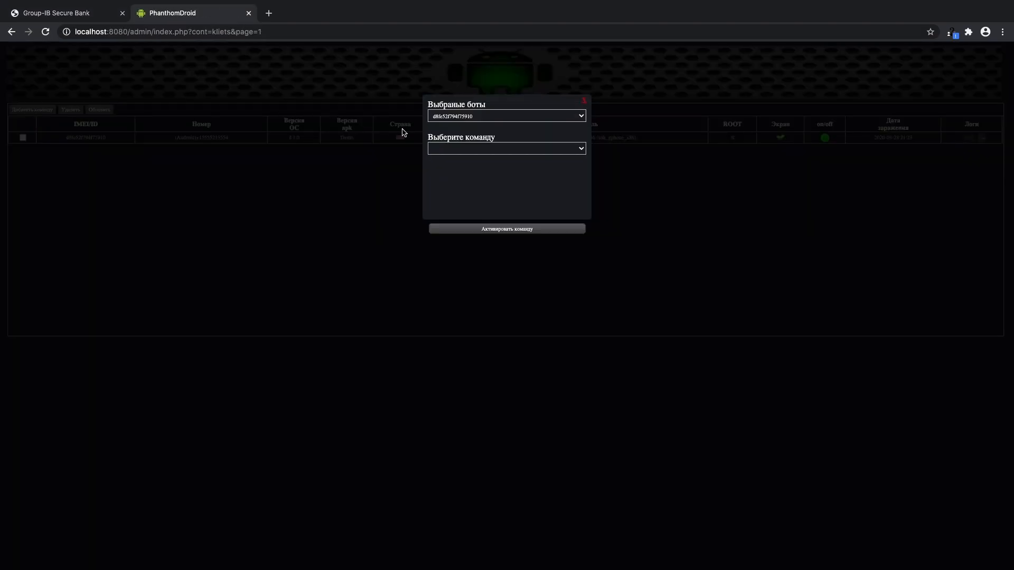
{"action": "left_click", "coordinate": [506, 147]}
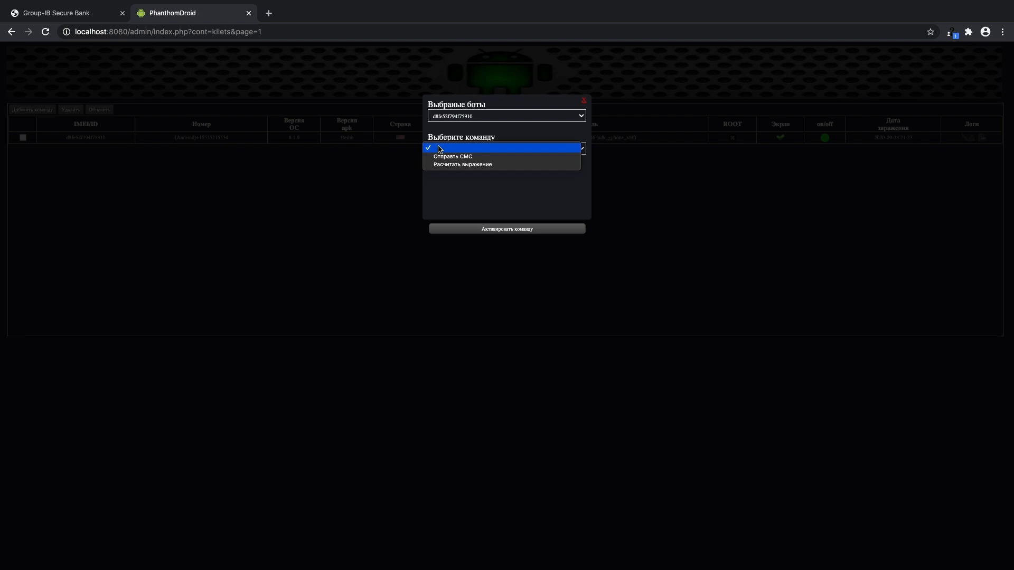
{"action": "mouse_move", "coordinate": [462, 165]}
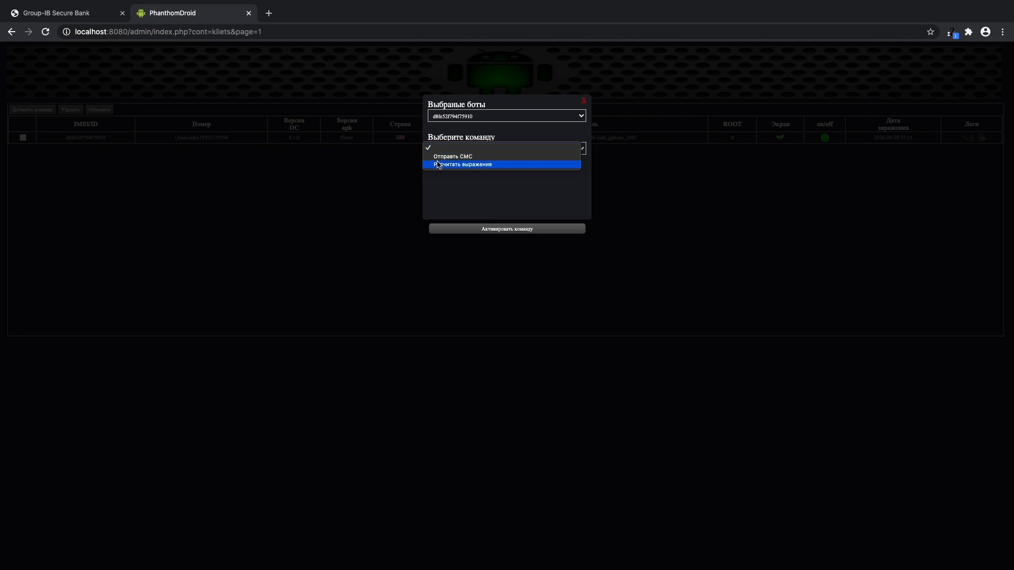
{"action": "left_click", "coordinate": [463, 165]}
{"action": "type", "text": "demobank"}
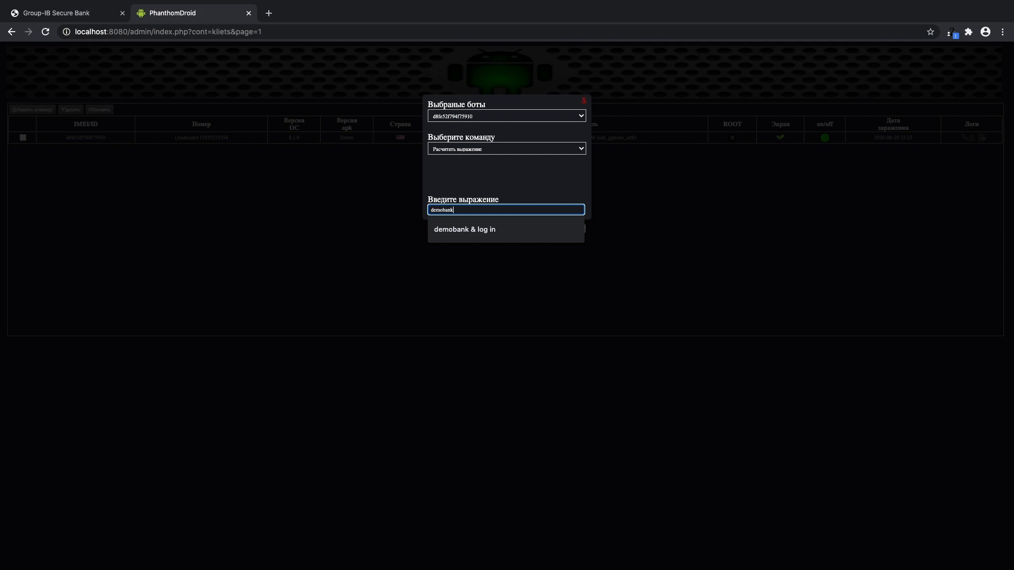
{"action": "left_click", "coordinate": [465, 229]}
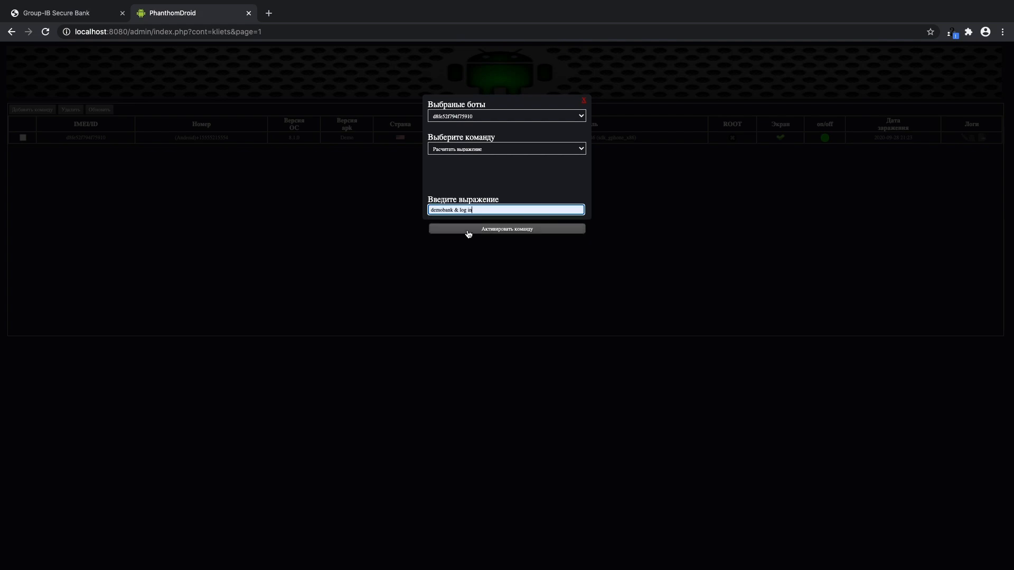
{"action": "left_click", "coordinate": [507, 229]}
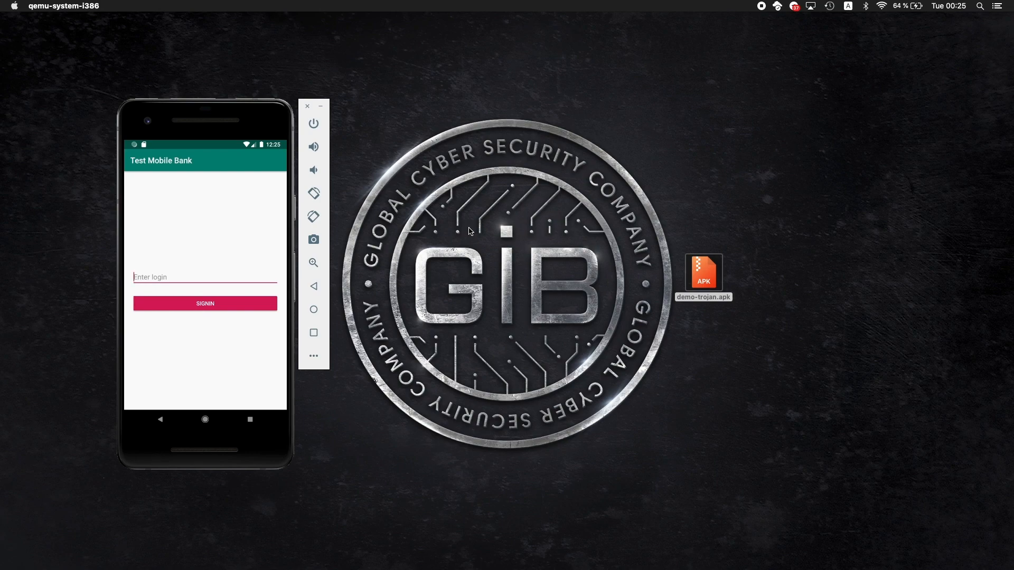
Enter the login 'stealed_login' in Test Mobile Bank and submit SIGNIN
{"action": "type", "text": "stealed_login"}
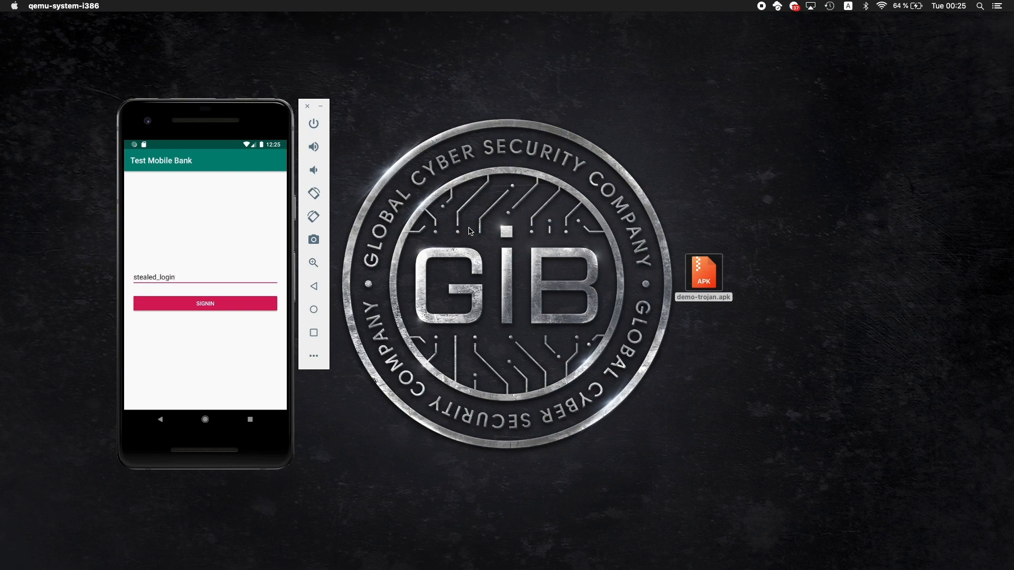
{"action": "left_click", "coordinate": [205, 303]}
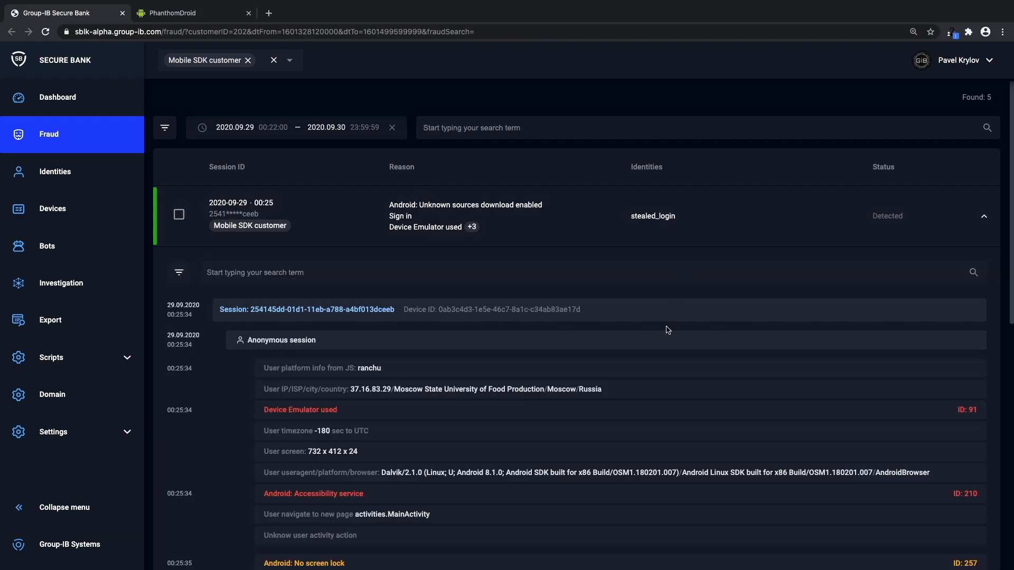
Scroll through the stealed_login session's event log on the Fraud page
{"action": "scroll", "scroll_direction": "down", "scroll_amount": 3}
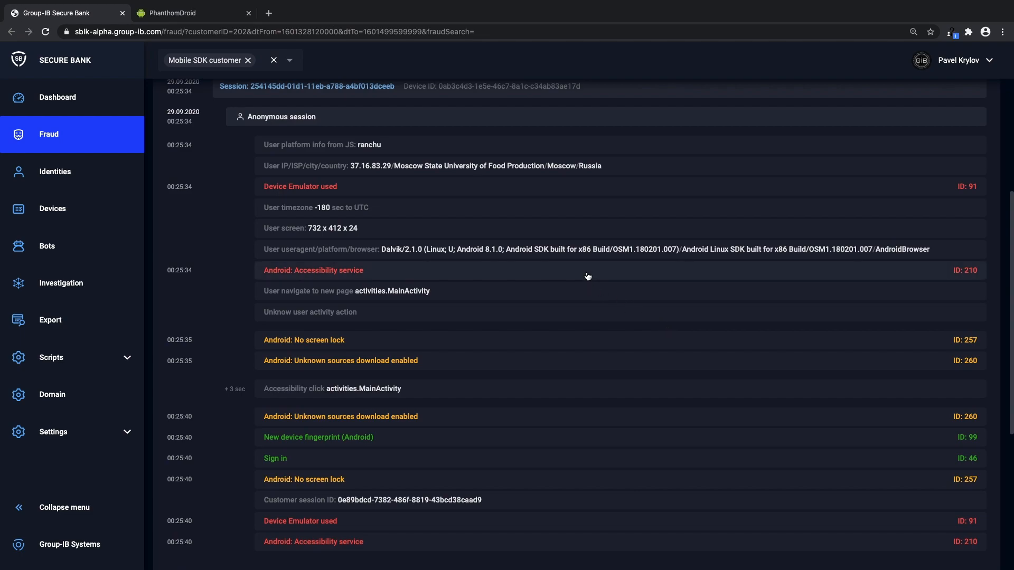
{"action": "mouse_move", "coordinate": [626, 402]}
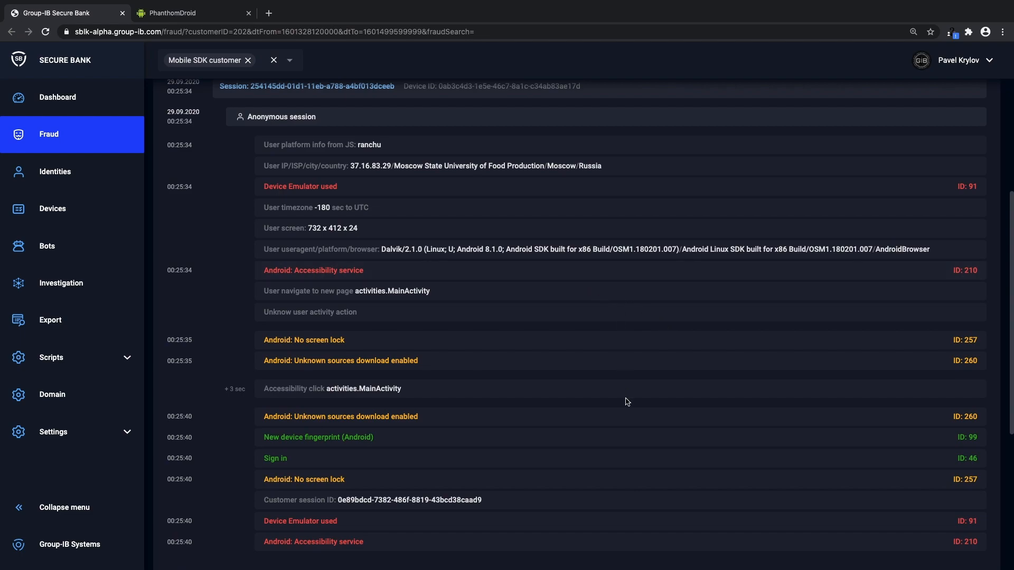
{"action": "scroll", "scroll_direction": "down", "scroll_amount": 3}
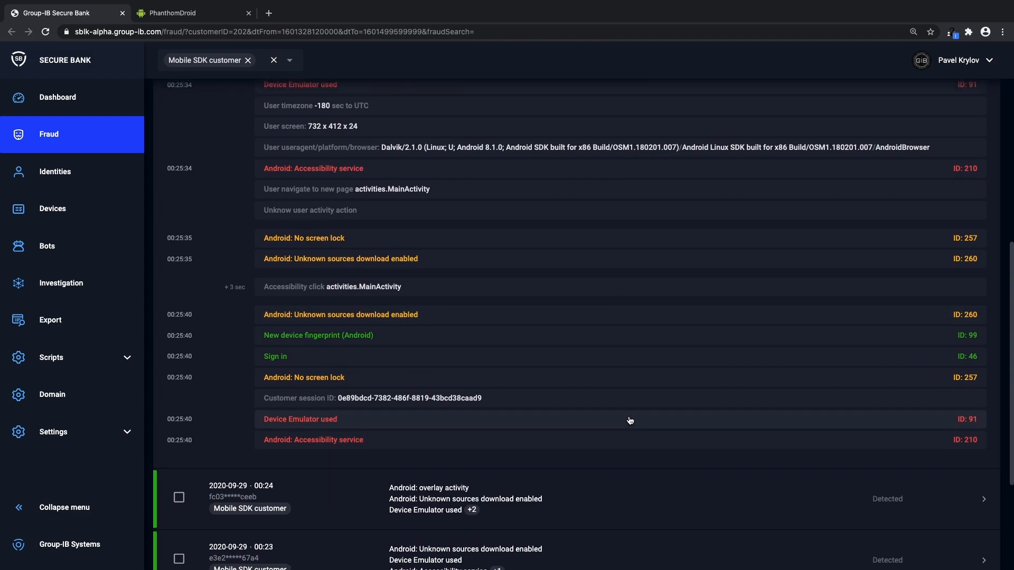